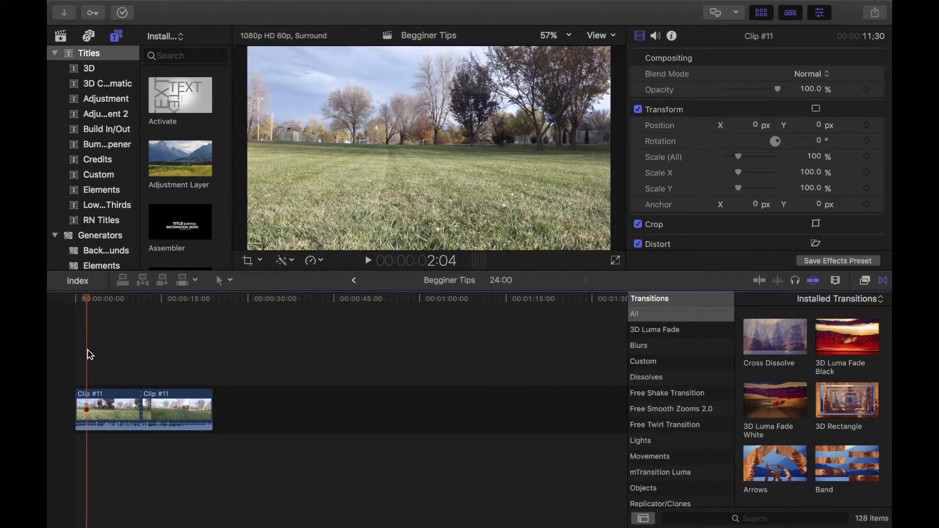
mouse_move(113, 353)
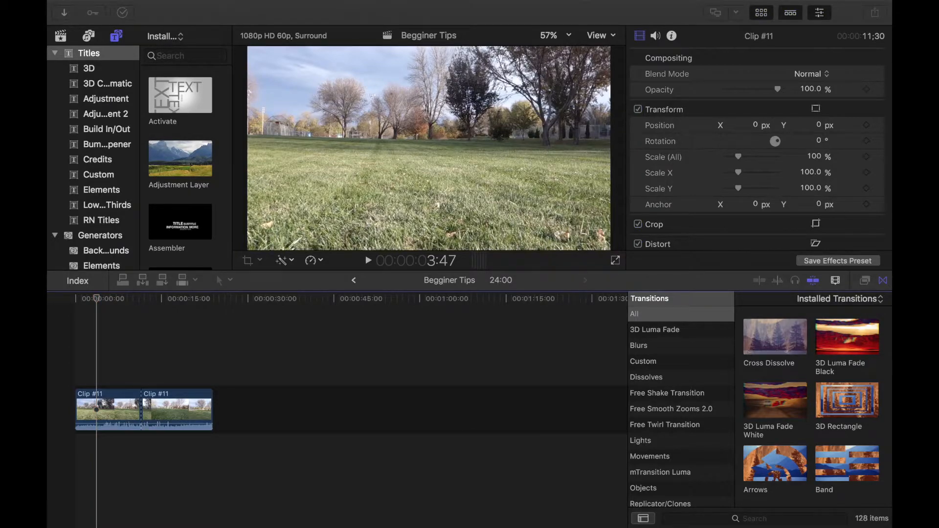
mouse_move(586, 223)
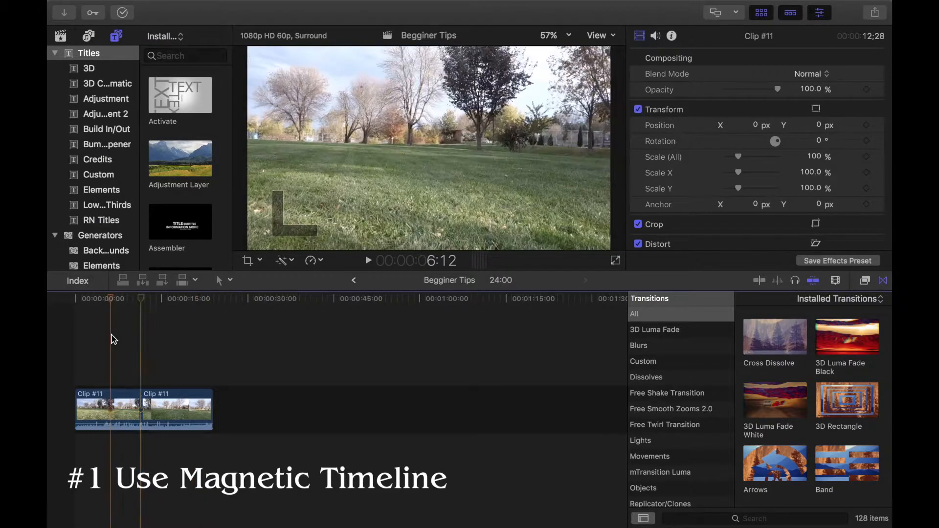
- Move the second Clip #11 along the storyline, lift it over the first clip, then put it back
left_click(107, 410)
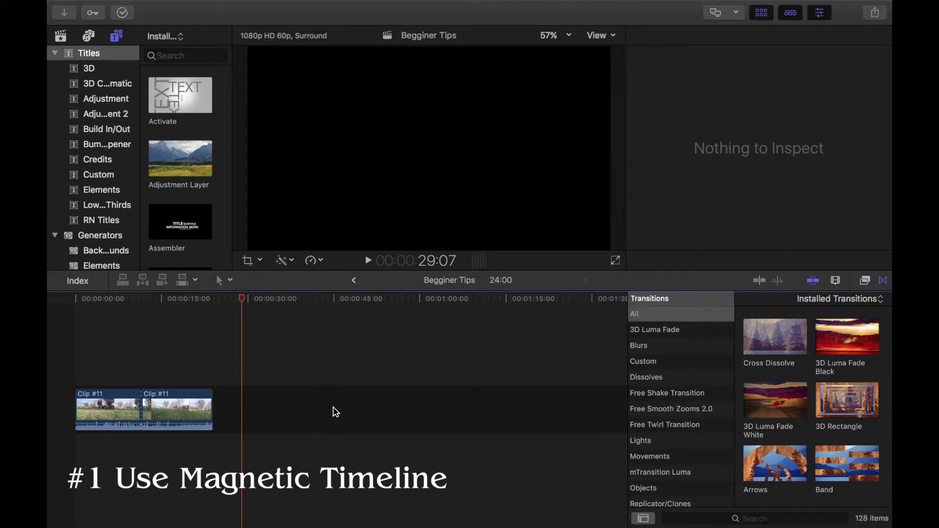
left_click(96, 409)
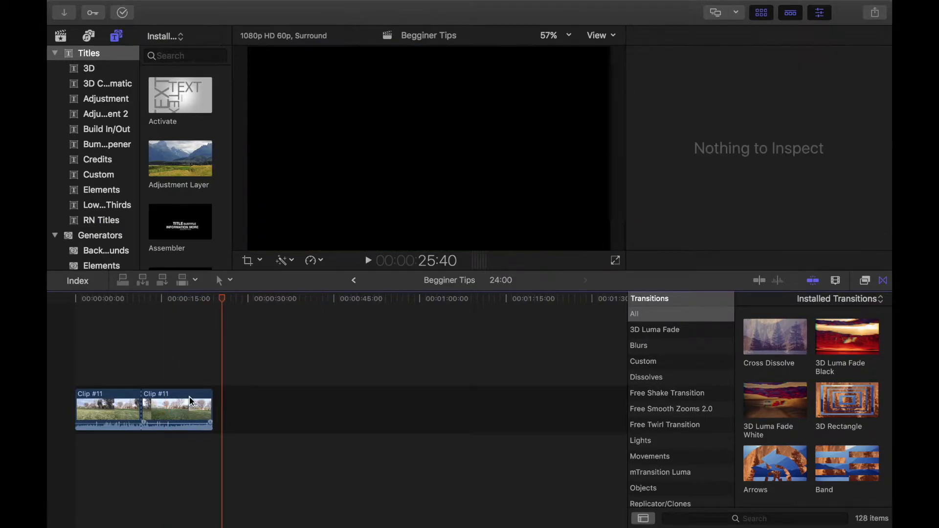
left_click(176, 410)
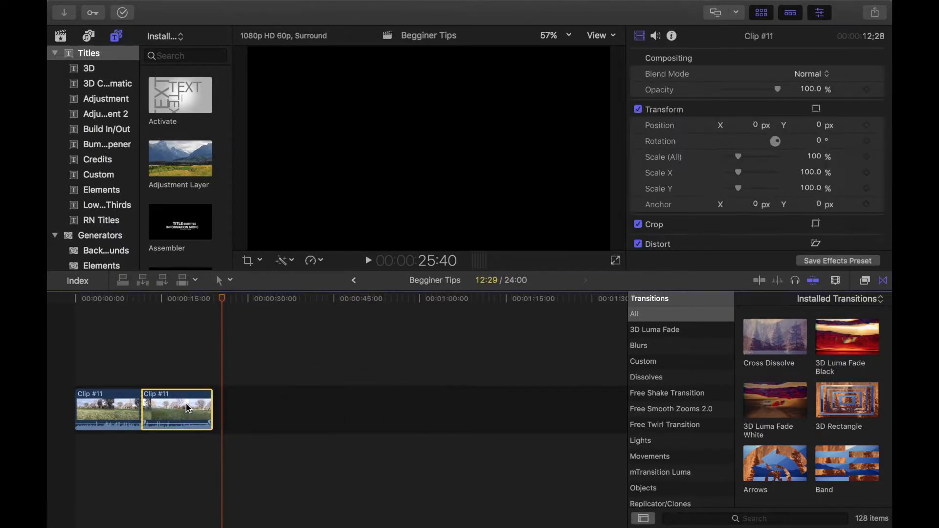
left_click_drag(177, 410, 350, 404)
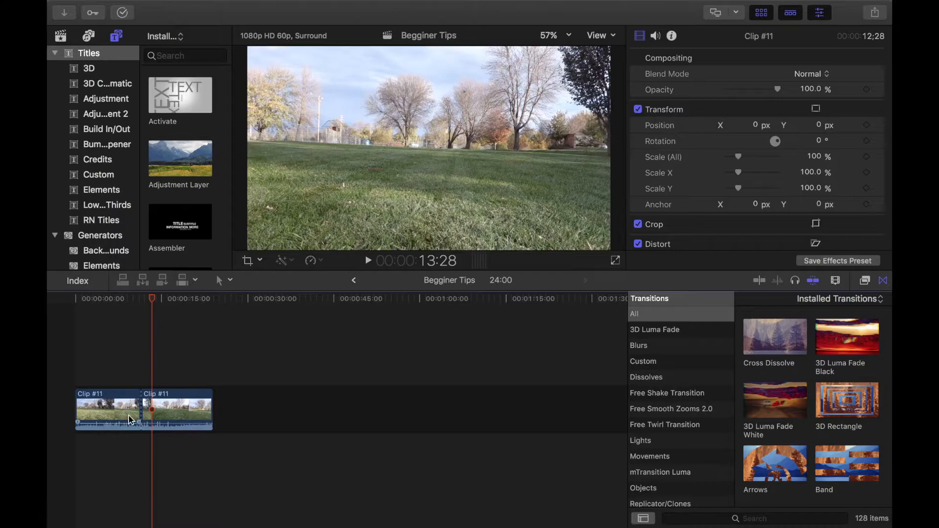
left_click(177, 410)
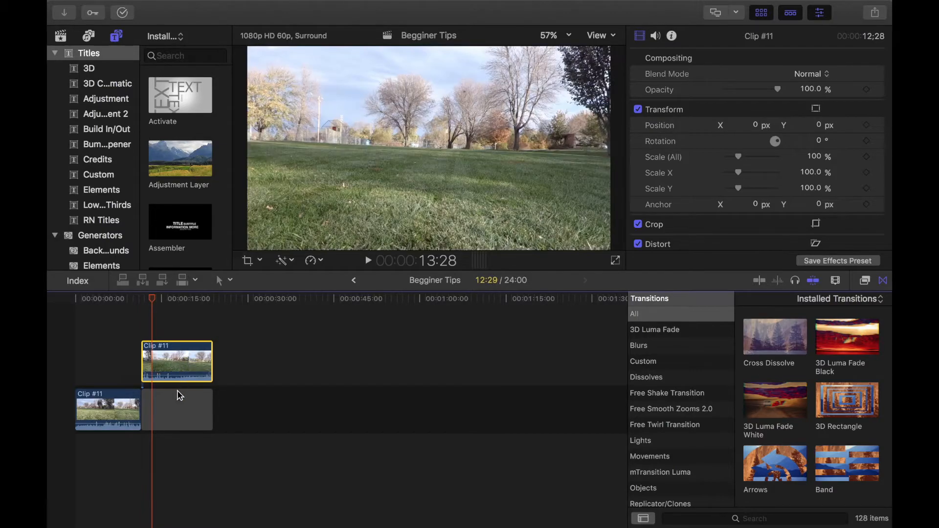
left_click_drag(176, 361, 140, 360)
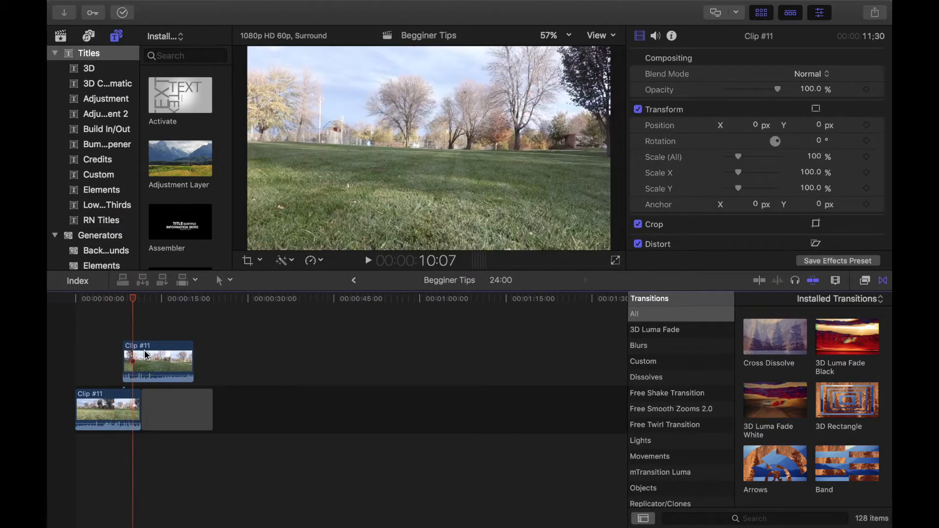
left_click_drag(157, 362, 176, 373)
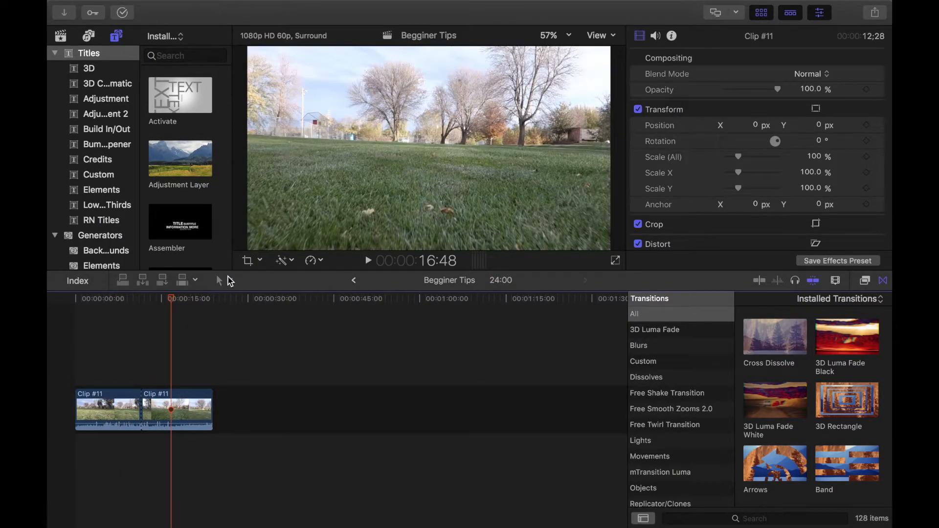
- Cut the second clip near its end with the Blade tool, leaving a short end piece
left_click(220, 280)
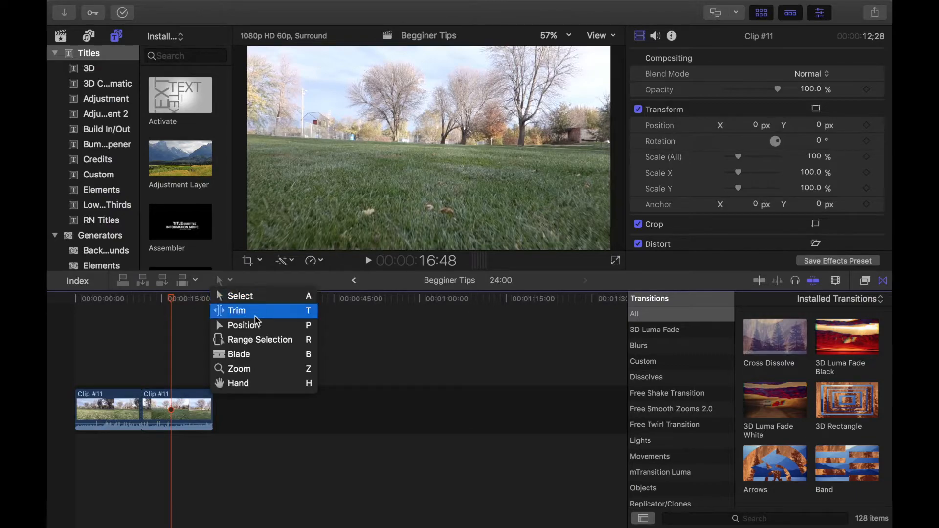
mouse_move(280, 349)
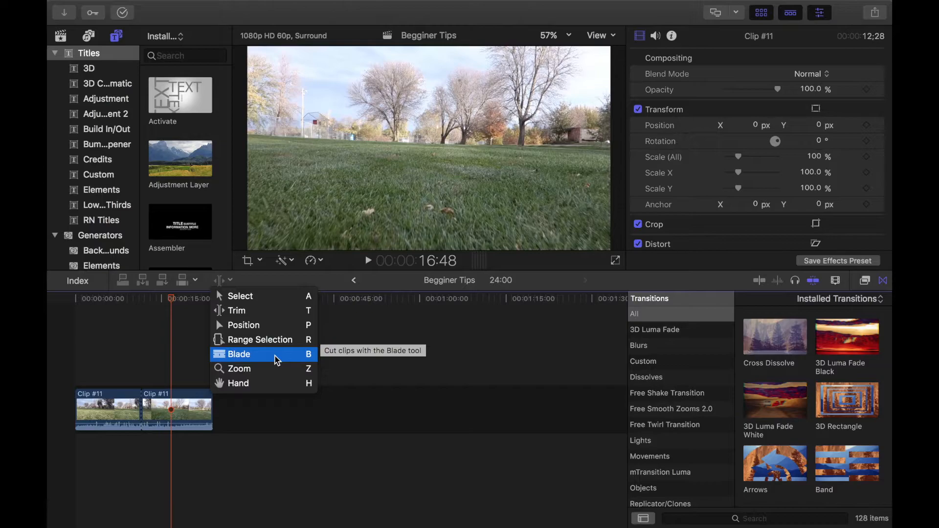
mouse_move(279, 352)
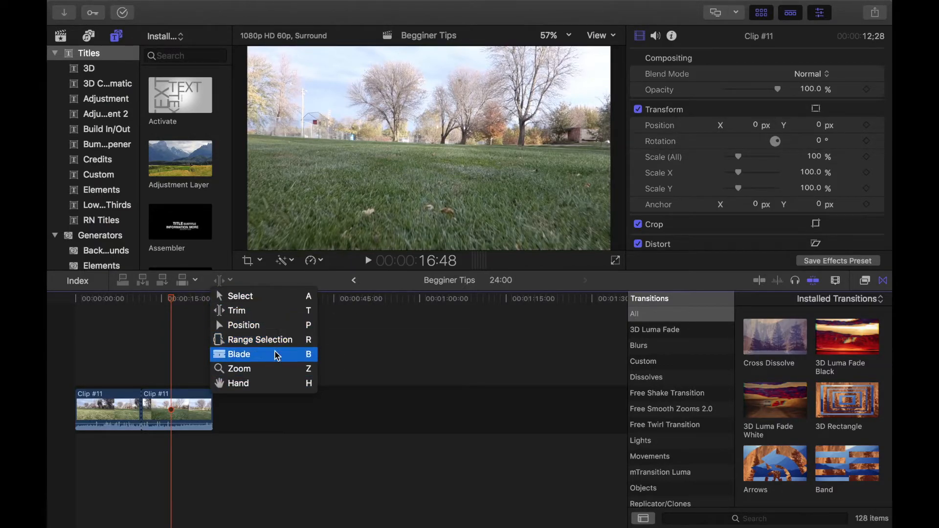
left_click(239, 354)
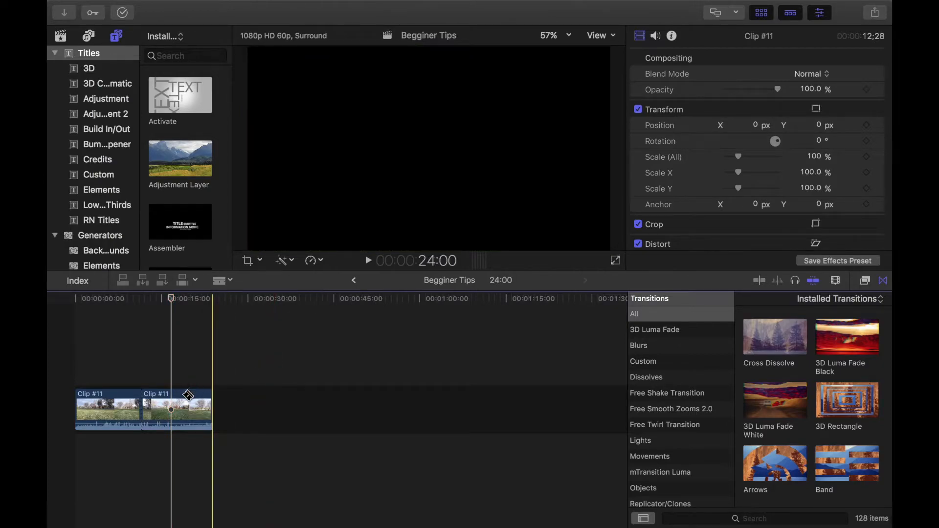
left_click(225, 280)
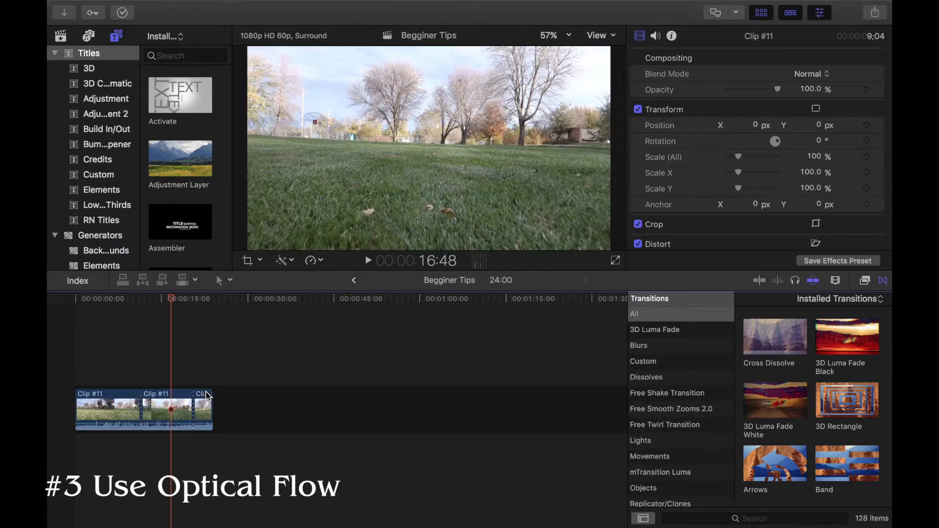
- Retime the middle clip to Slow 25% and set its video quality to Optical Flow
left_click(166, 409)
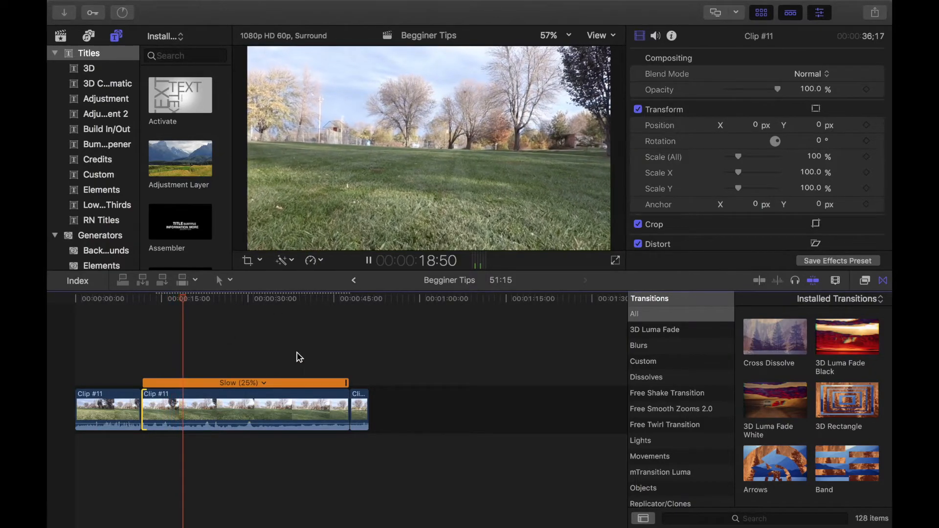
left_click(311, 261)
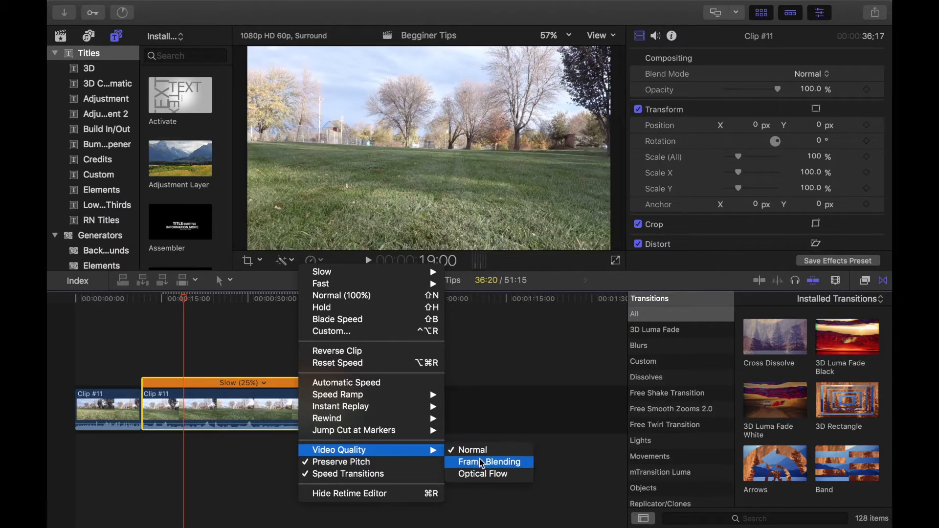
mouse_move(491, 474)
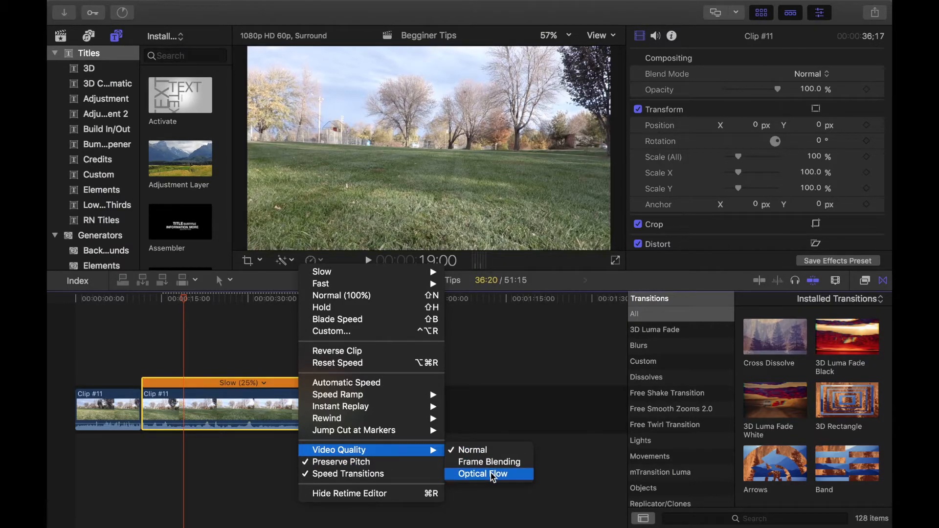
left_click(482, 473)
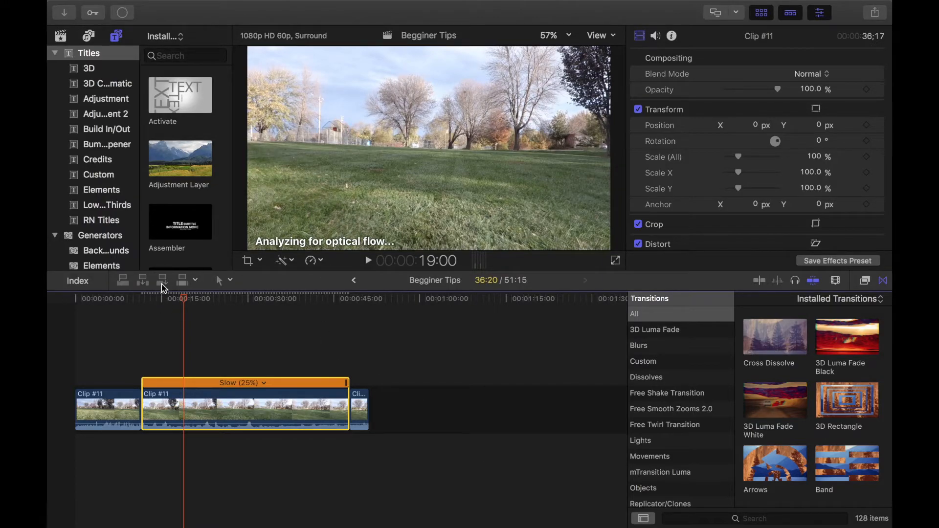
mouse_move(238, 356)
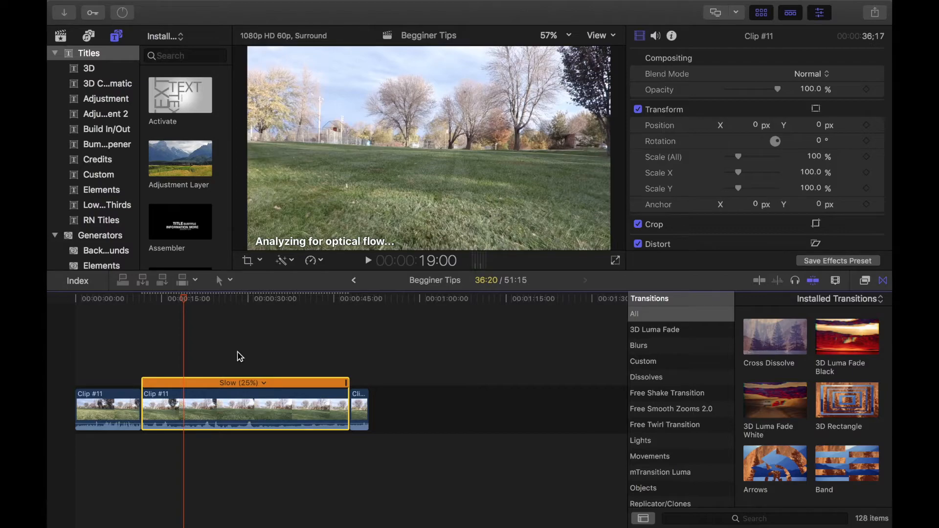
mouse_move(152, 350)
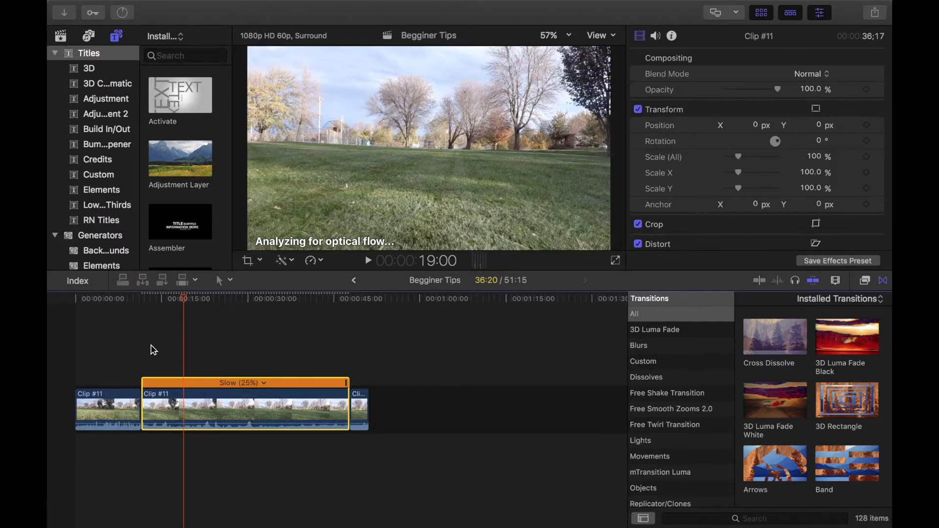
mouse_move(166, 348)
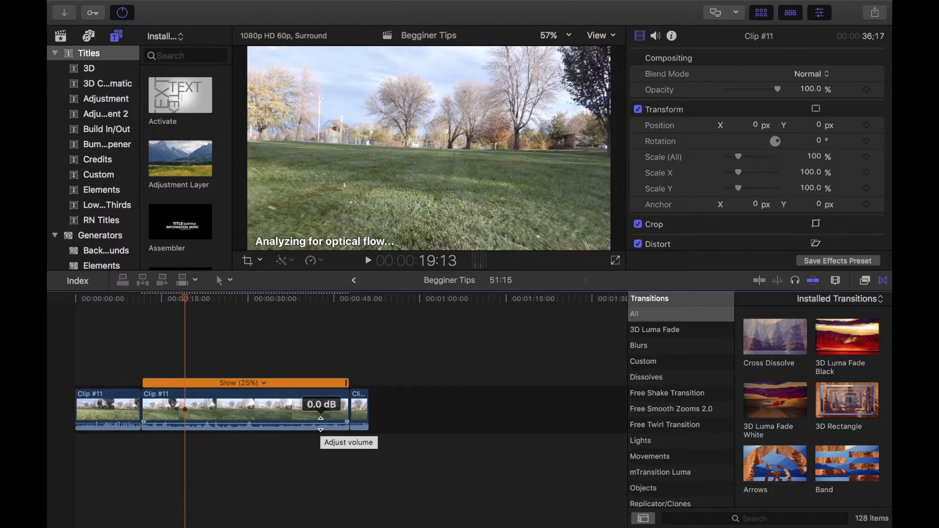
- Raise the middle clip's volume to 12 dB, then bring it down to about -1 dB
left_click_drag(322, 423, 322, 402)
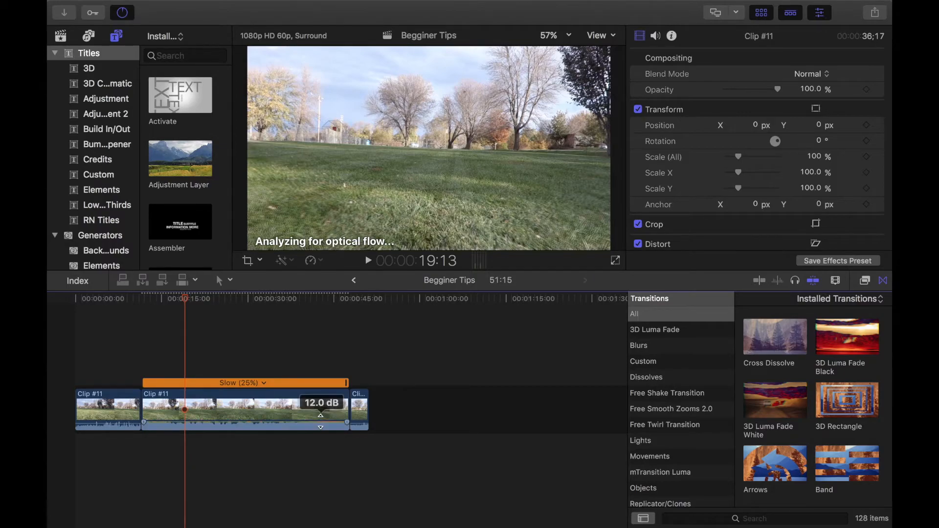
left_click_drag(321, 413, 321, 426)
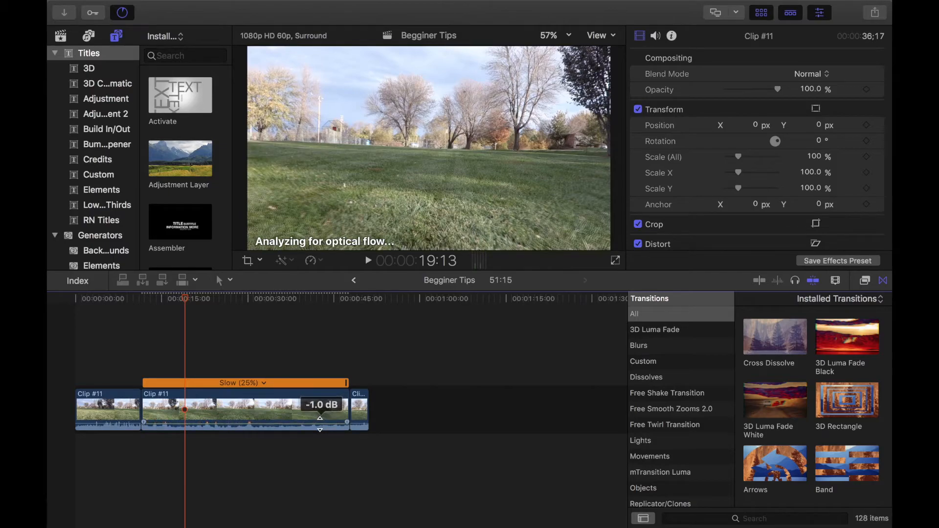
left_click_drag(321, 419, 321, 409)
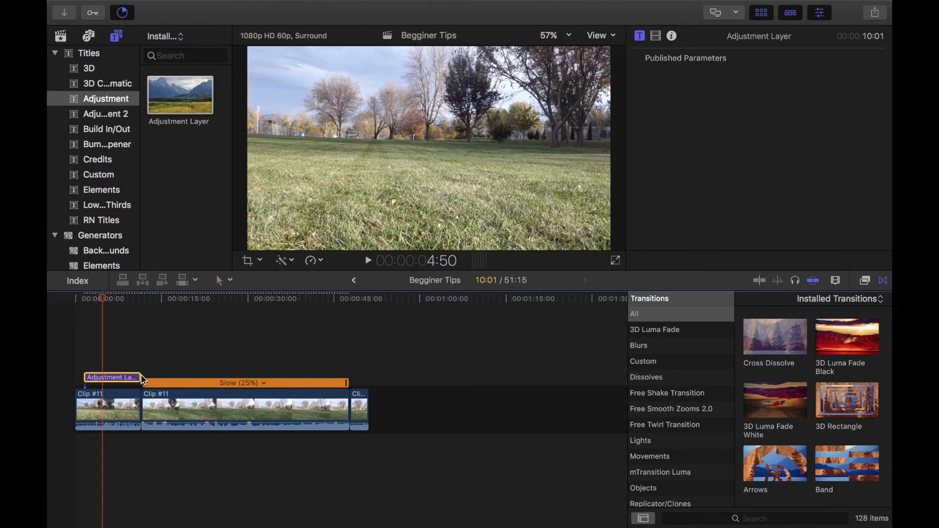
- Stretch the Adjustment Layer across all three clips and apply Color Correction to it
left_click_drag(139, 366, 338, 366)
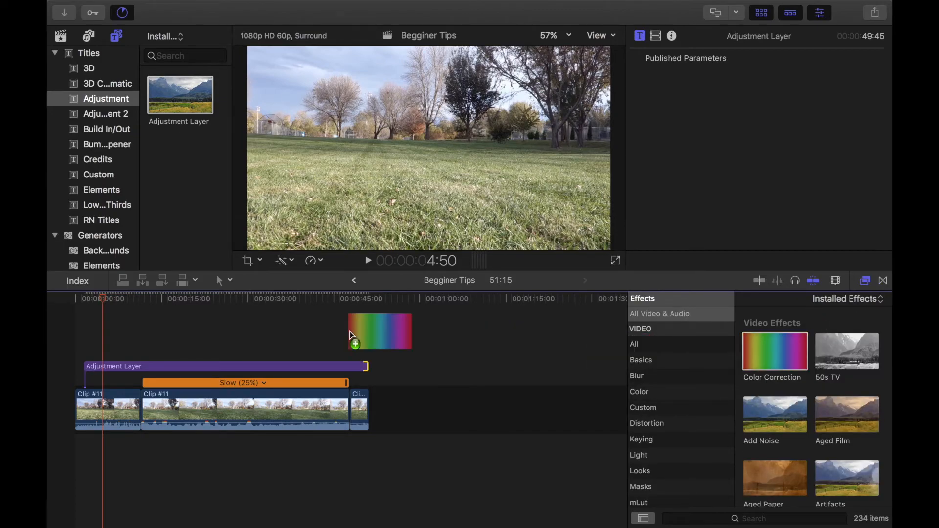
left_click_drag(379, 332, 284, 369)
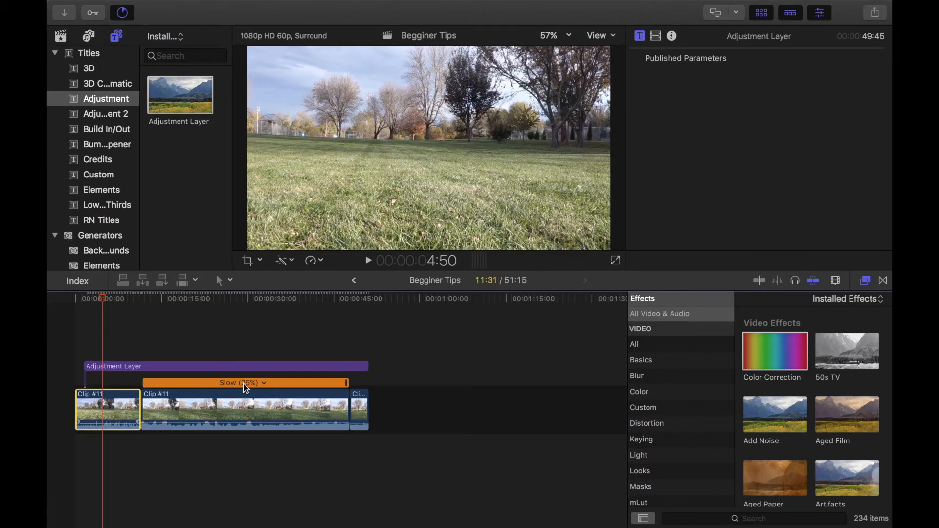
- Select the first clip, the short end clip, then the adjustment layer to review them
left_click(358, 410)
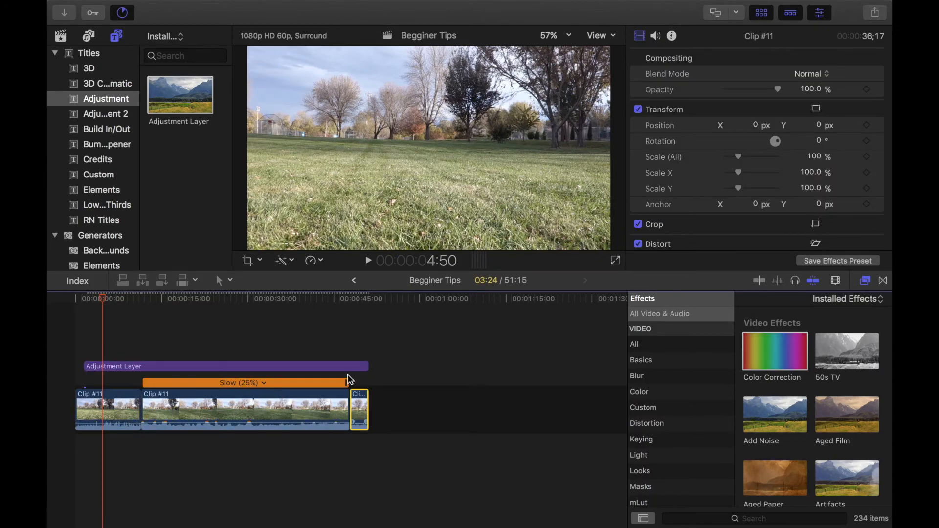
left_click(226, 366)
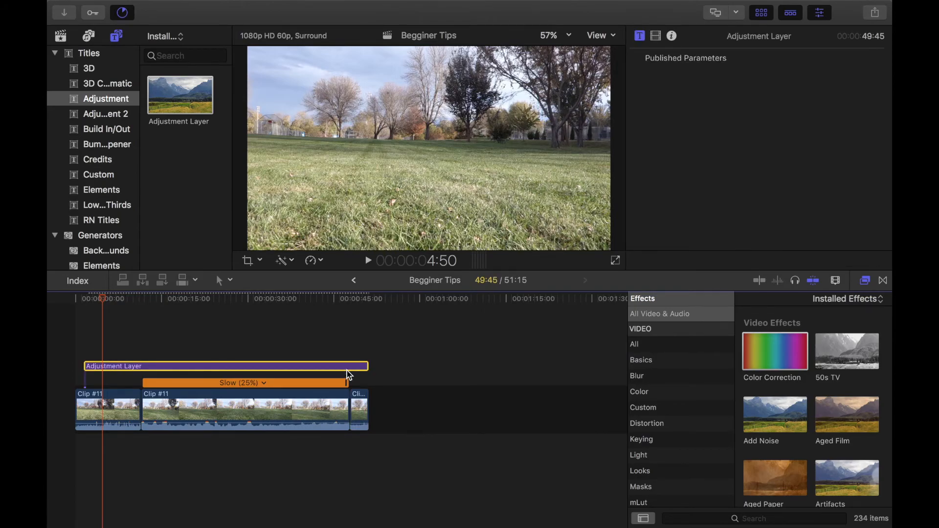
left_click_drag(347, 366, 370, 366)
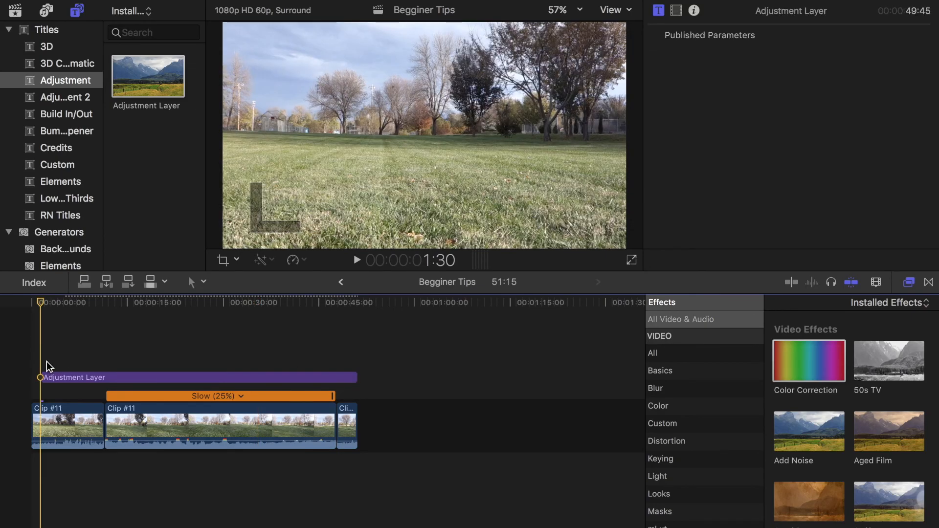
mouse_move(84, 370)
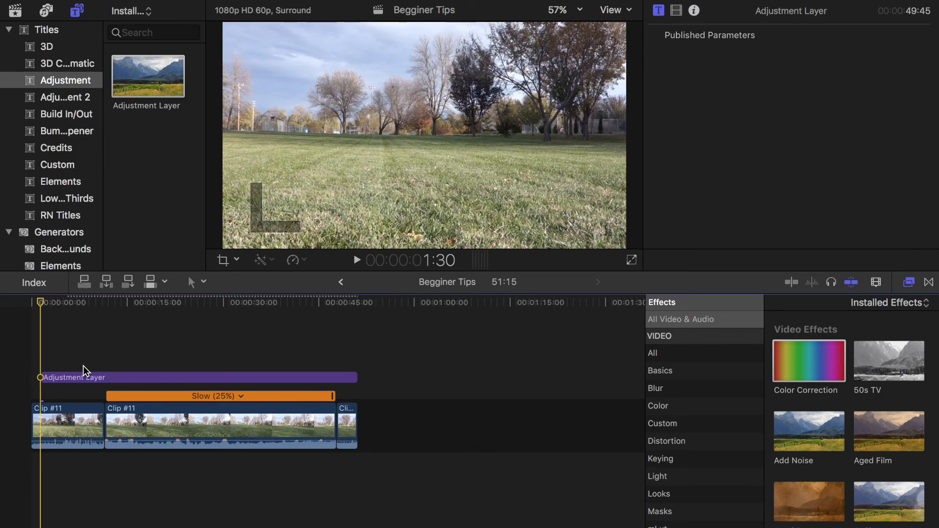